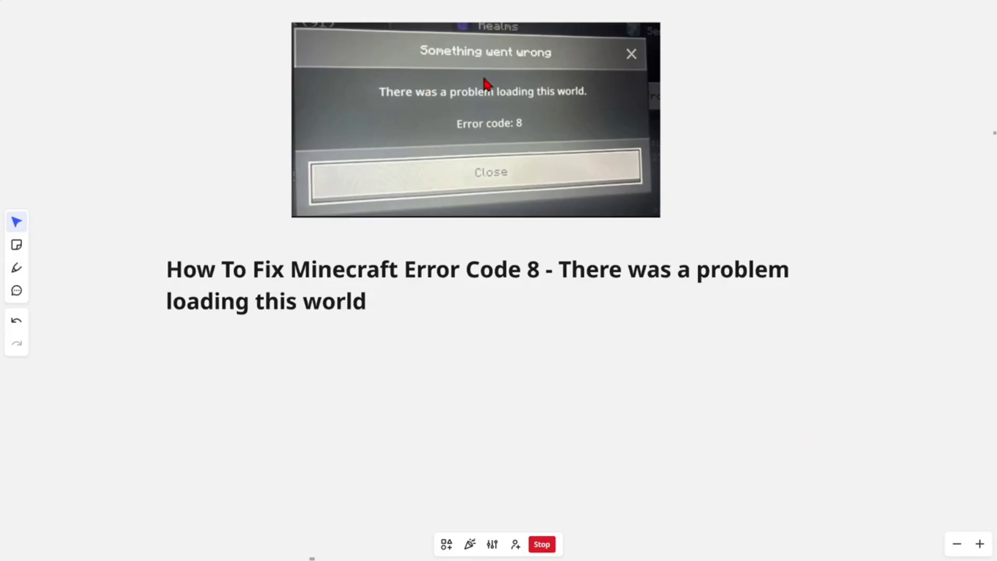
{"action": "mouse_move", "coordinate": [466, 294]}
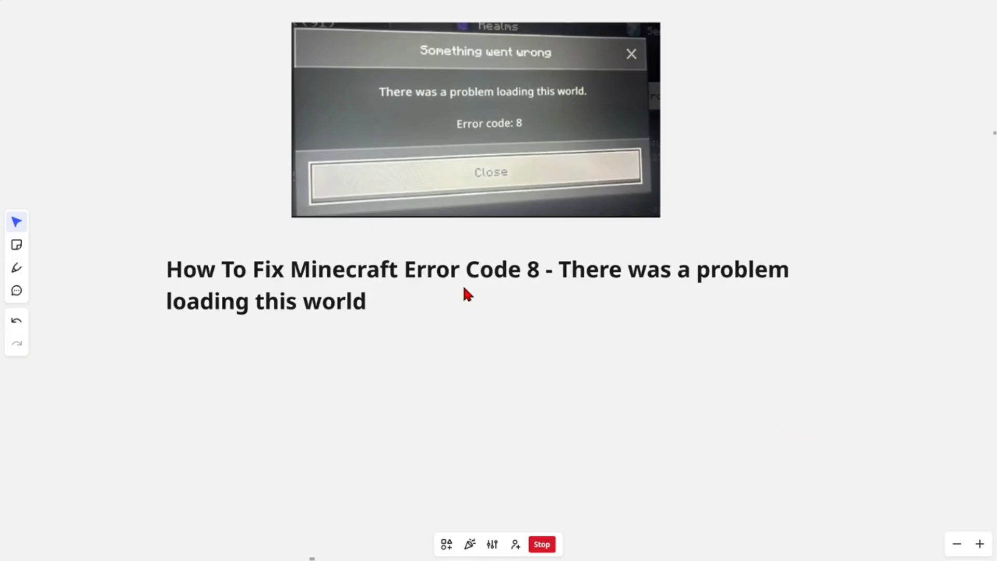
{"action": "mouse_move", "coordinate": [503, 103]}
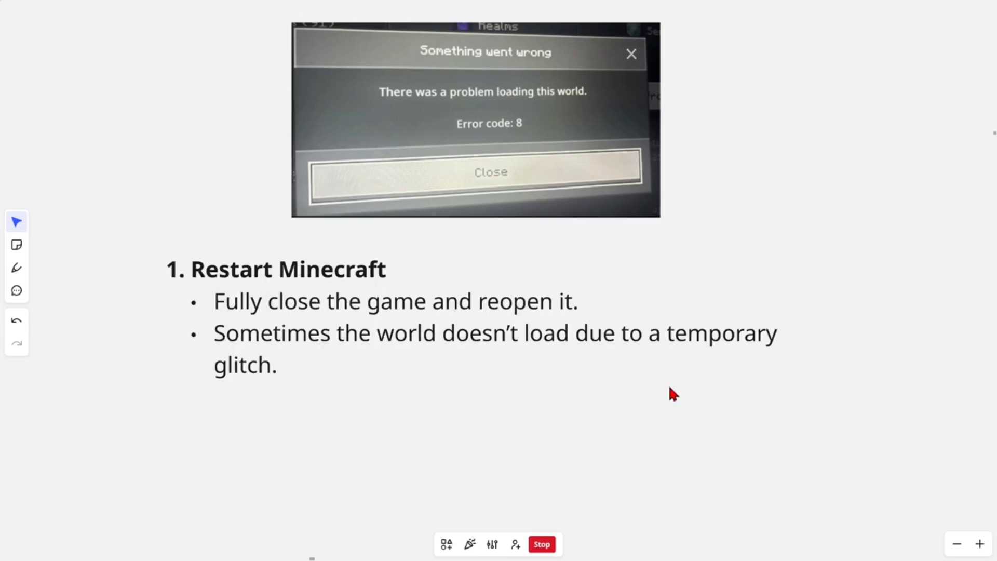
{"action": "mouse_move", "coordinate": [379, 314]}
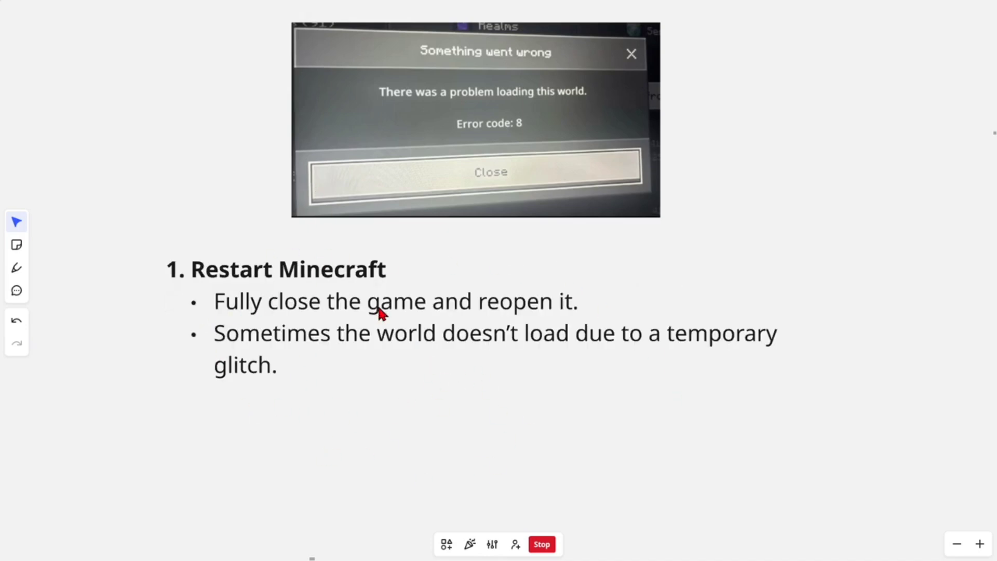
{"action": "mouse_move", "coordinate": [587, 326]}
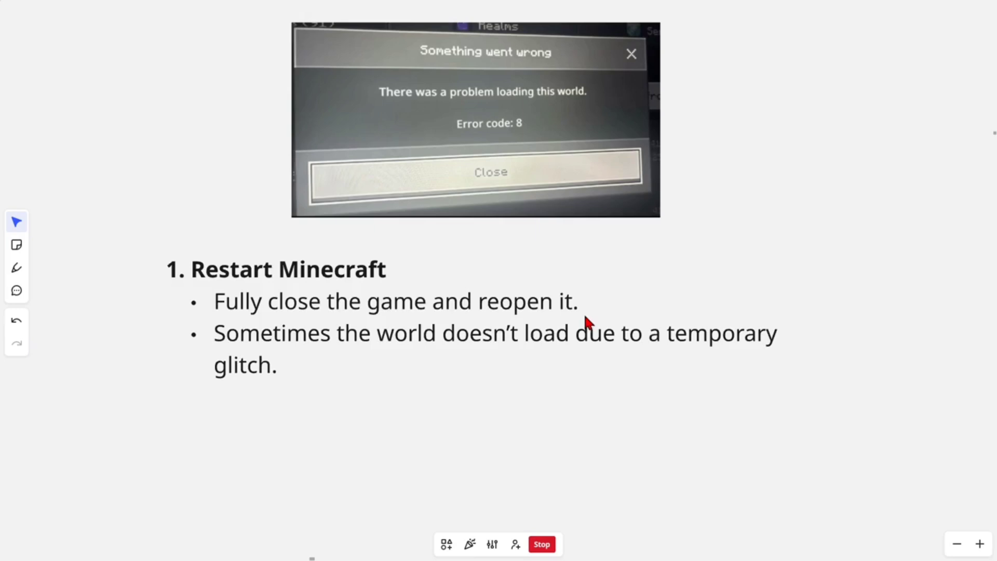
{"action": "mouse_move", "coordinate": [694, 355]}
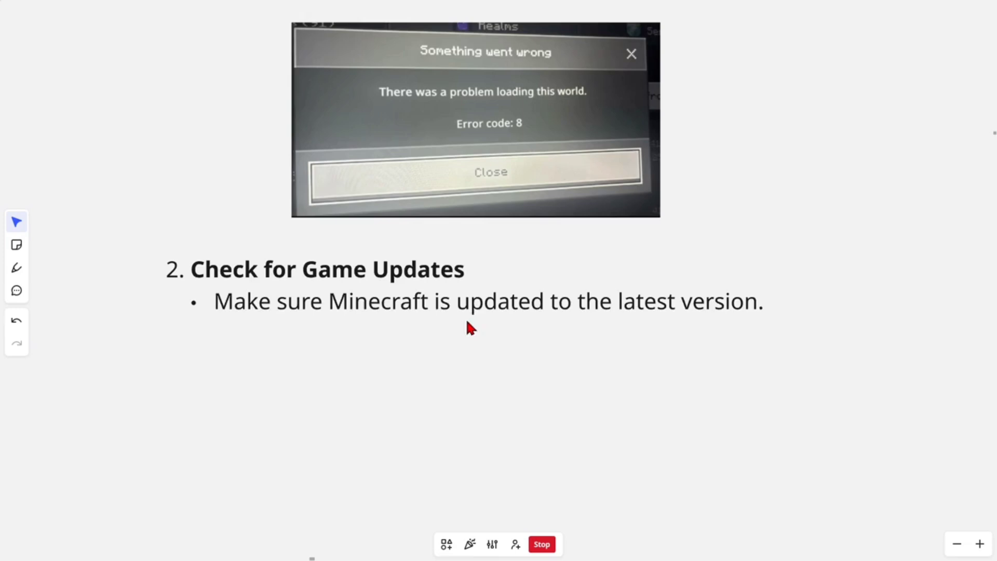
{"action": "mouse_move", "coordinate": [765, 349]}
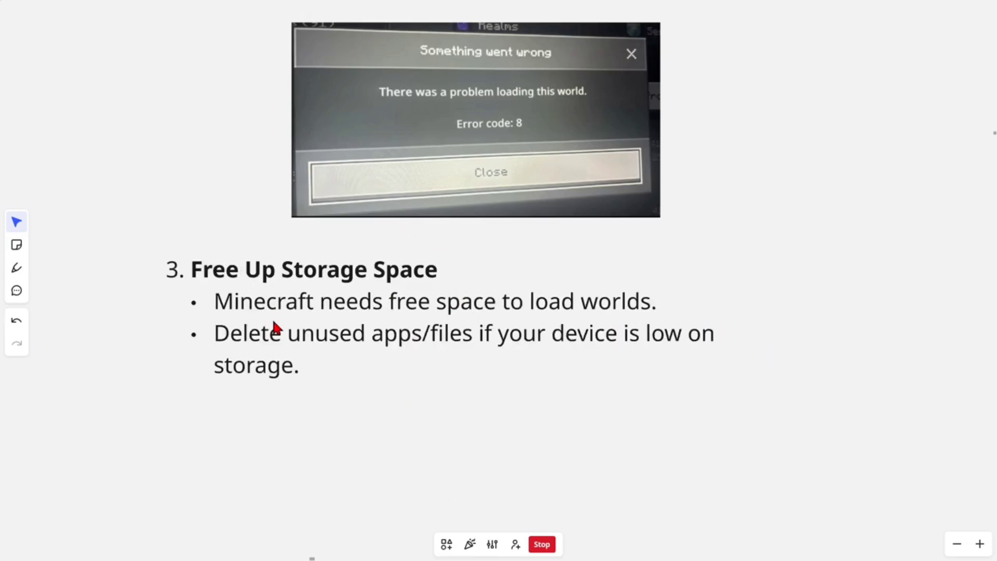
{"action": "mouse_move", "coordinate": [646, 318]}
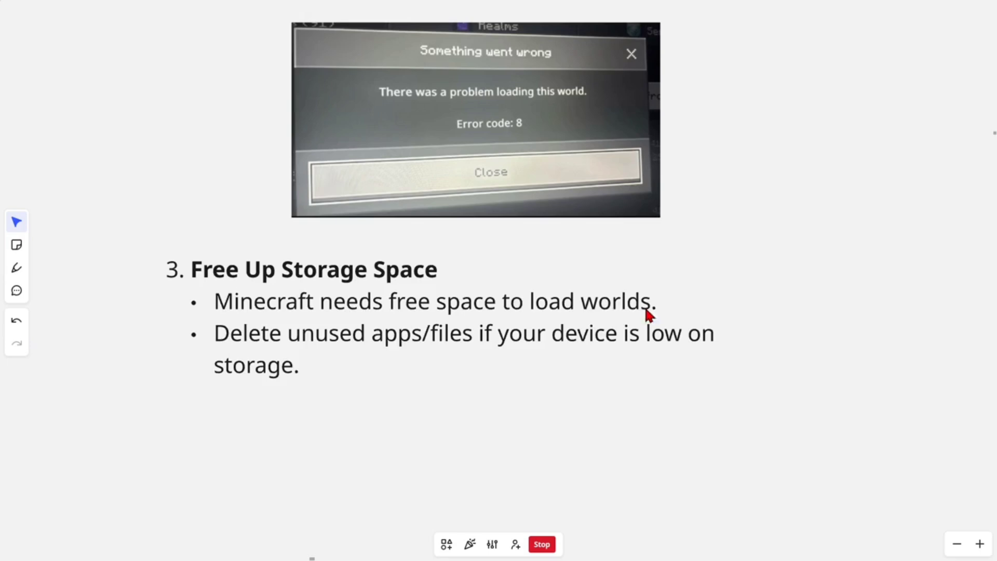
{"action": "mouse_move", "coordinate": [508, 361]}
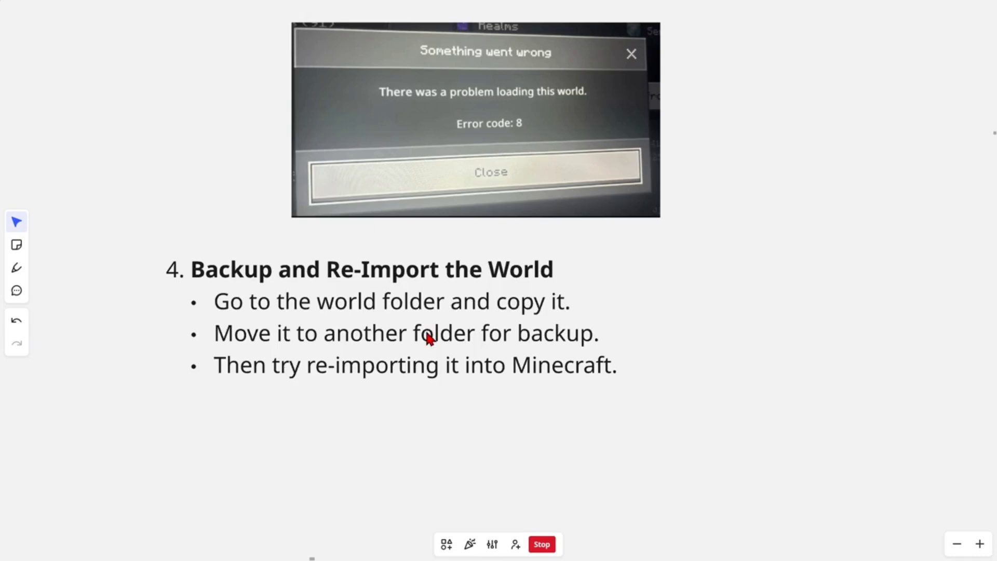
{"action": "mouse_move", "coordinate": [469, 373]}
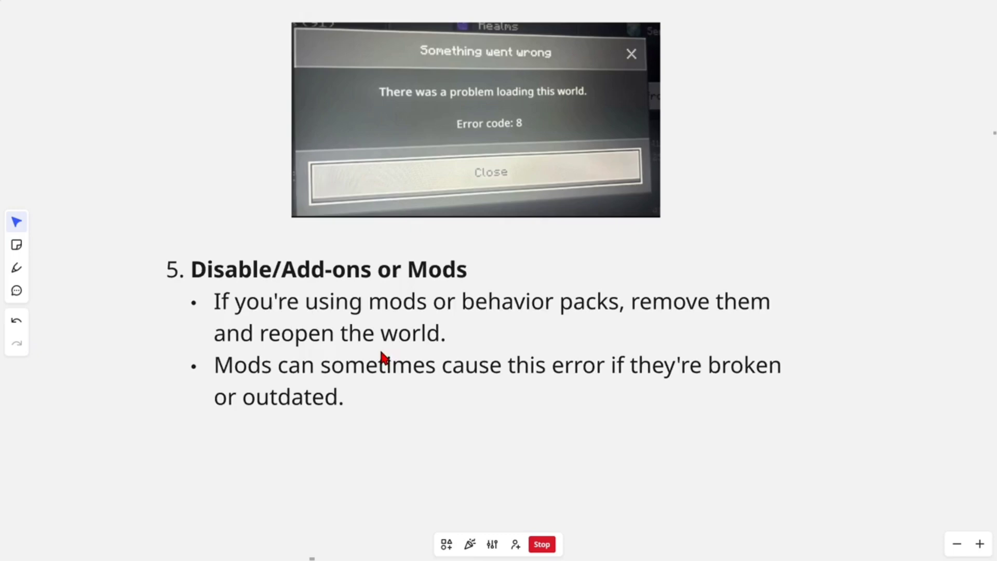
{"action": "mouse_move", "coordinate": [493, 355]}
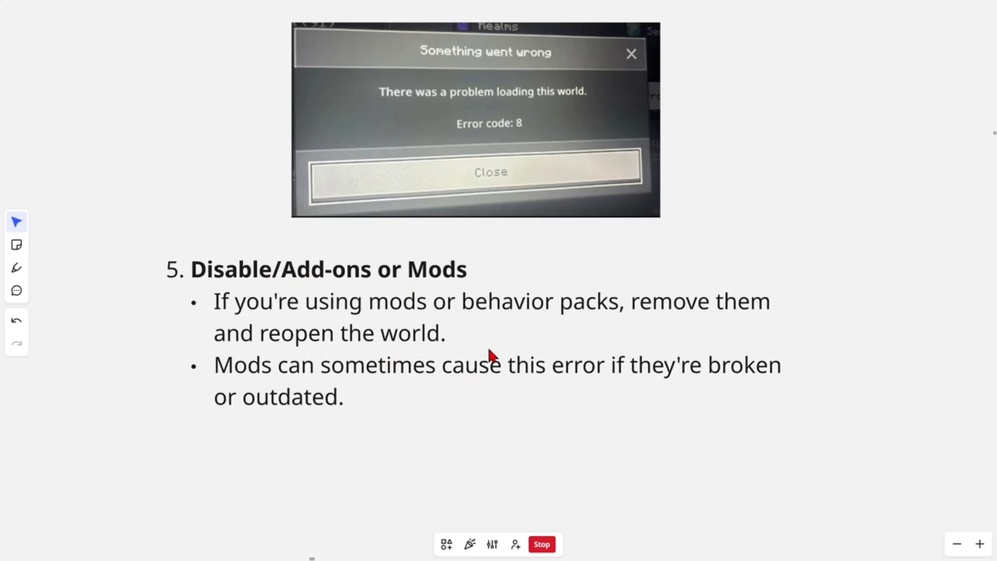
{"action": "mouse_move", "coordinate": [413, 370]}
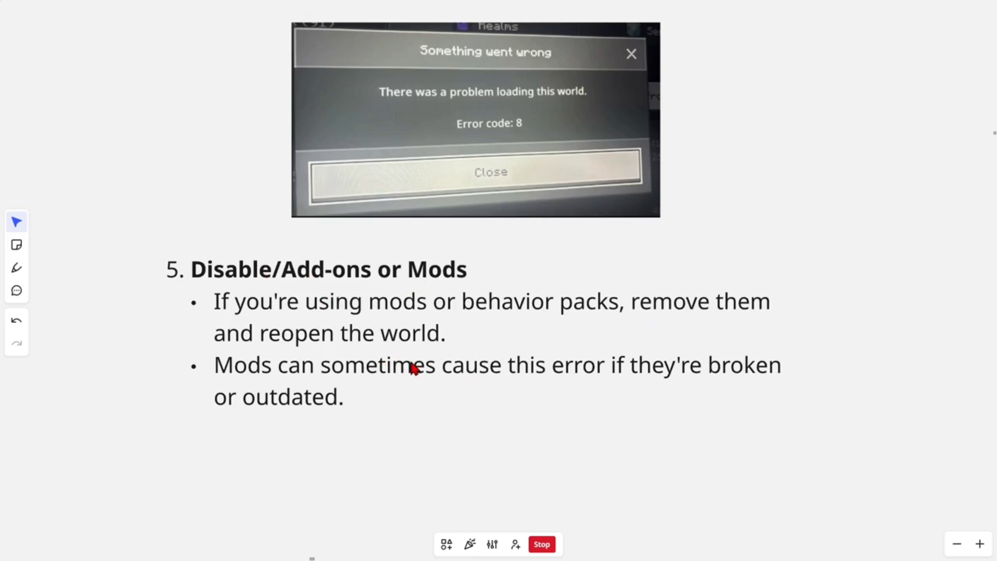
{"action": "mouse_move", "coordinate": [561, 396]}
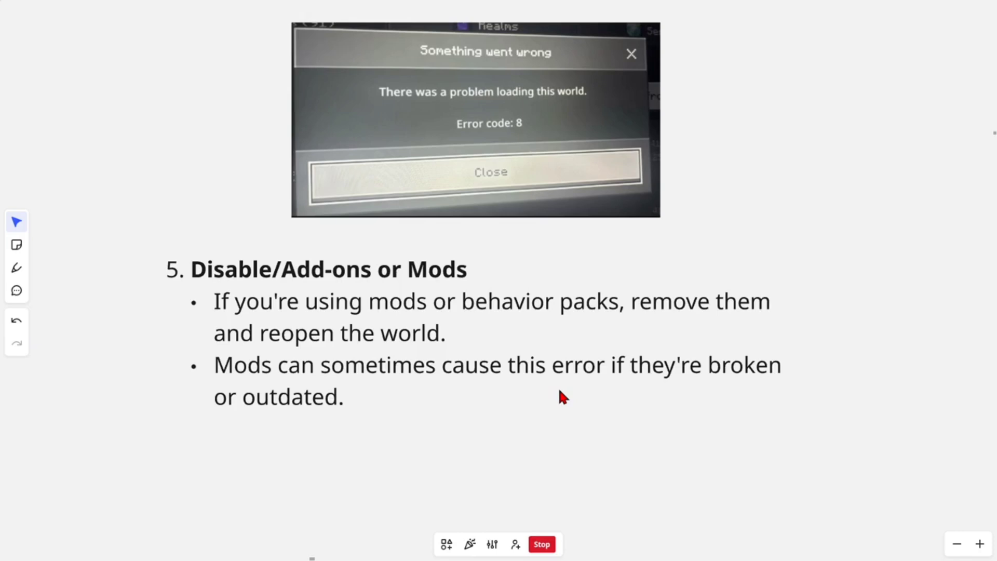
{"action": "mouse_move", "coordinate": [376, 415]}
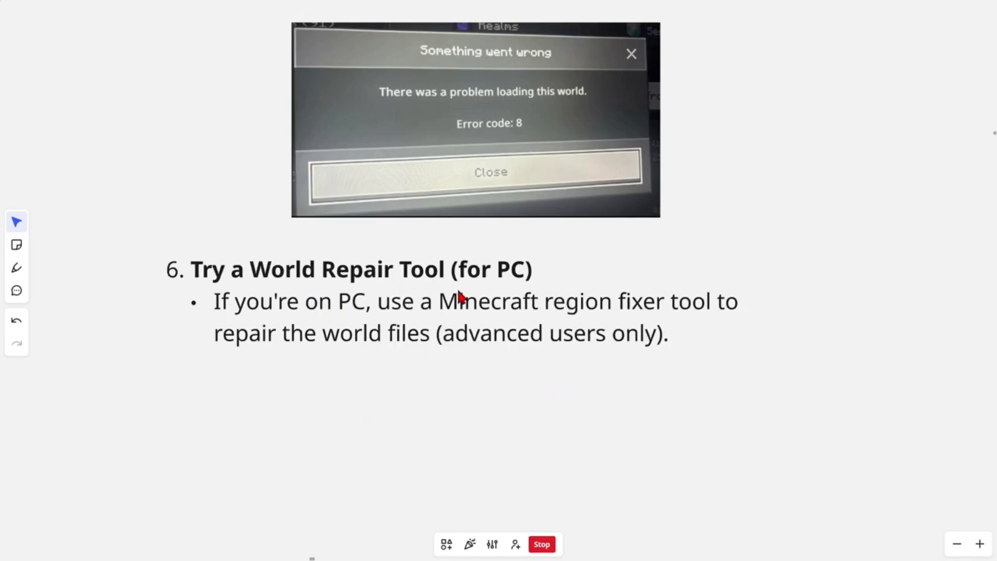
{"action": "mouse_move", "coordinate": [459, 332]}
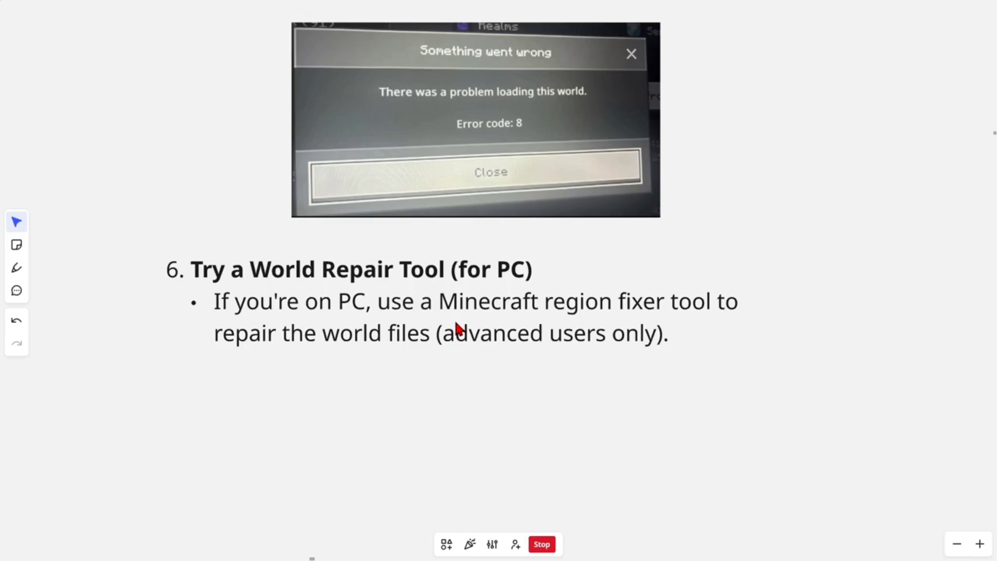
{"action": "mouse_move", "coordinate": [344, 362]}
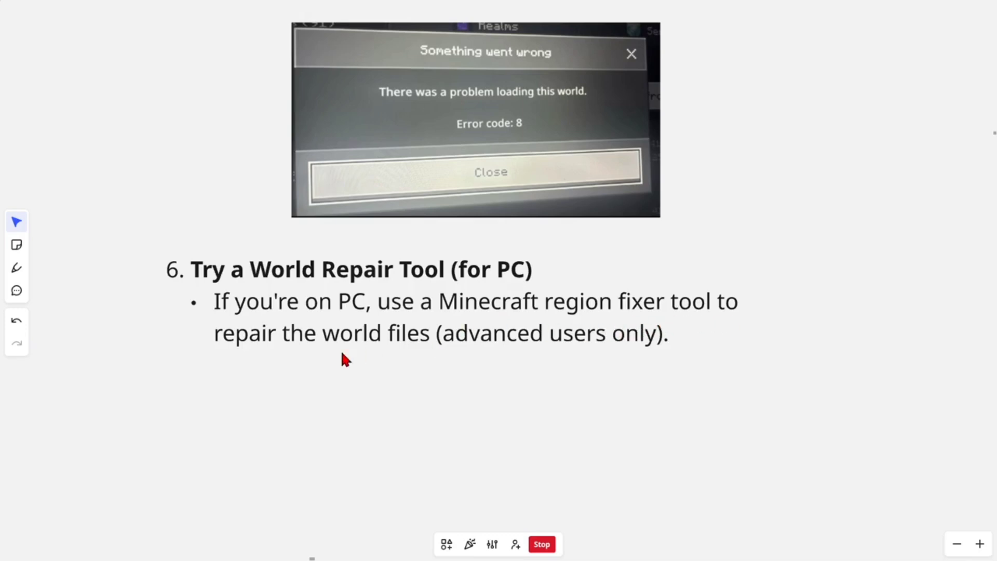
{"action": "mouse_move", "coordinate": [573, 387]}
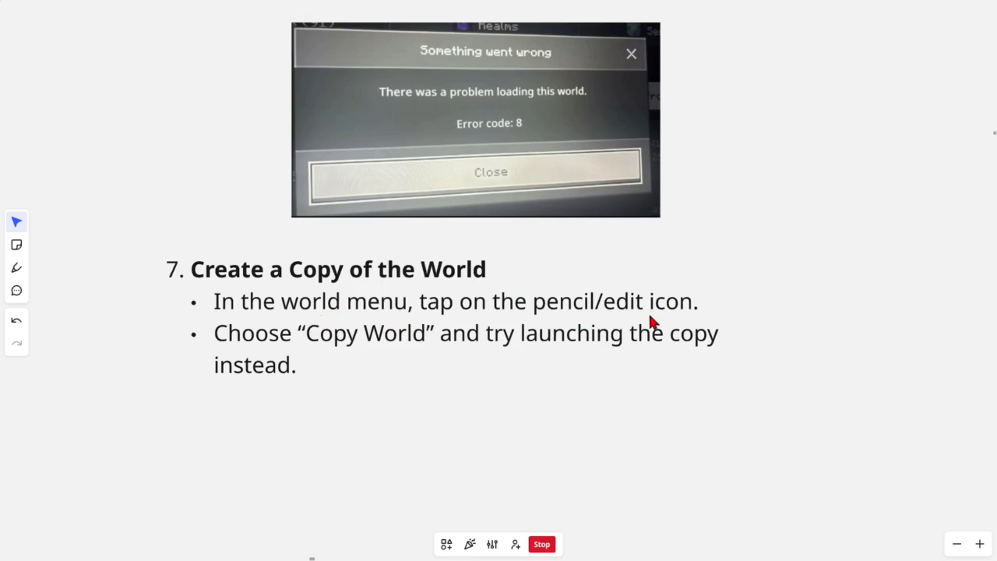
{"action": "mouse_move", "coordinate": [646, 365]}
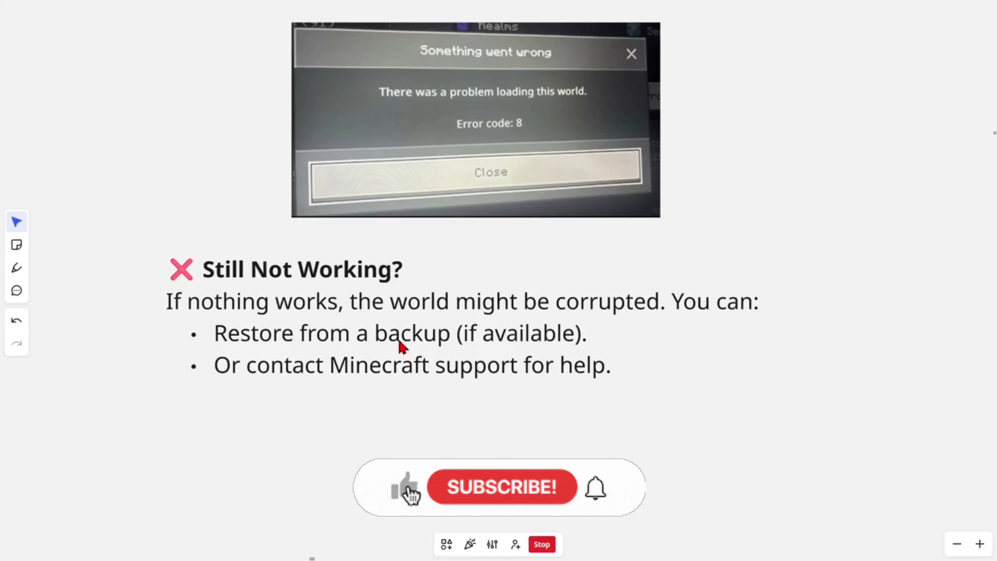
{"action": "left_click", "coordinate": [501, 488]}
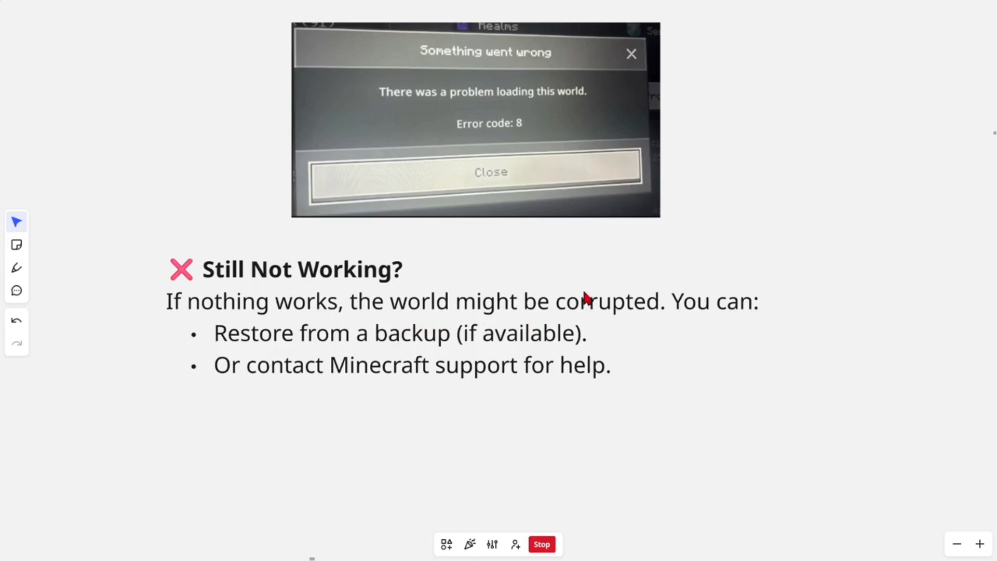
{"action": "mouse_move", "coordinate": [448, 356]}
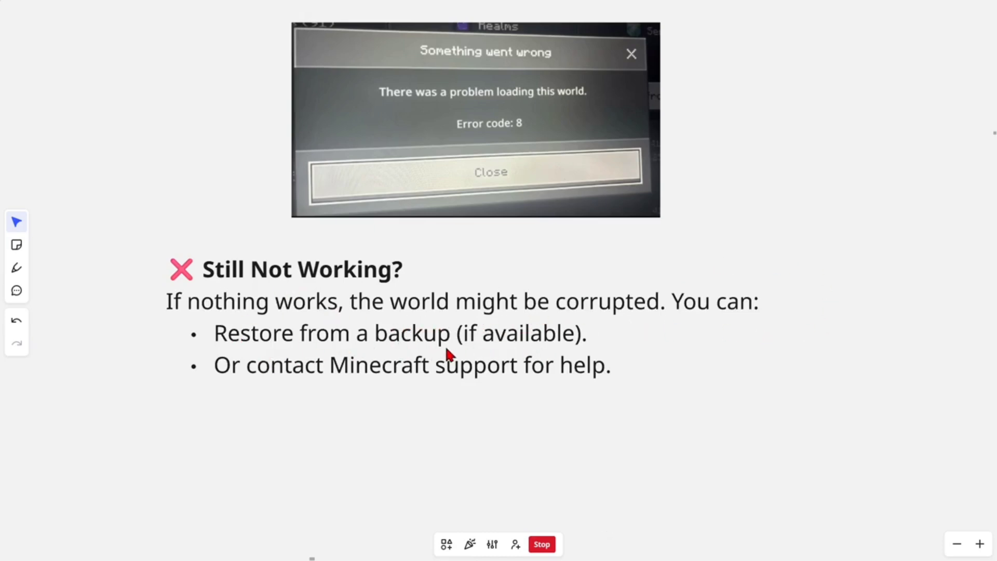